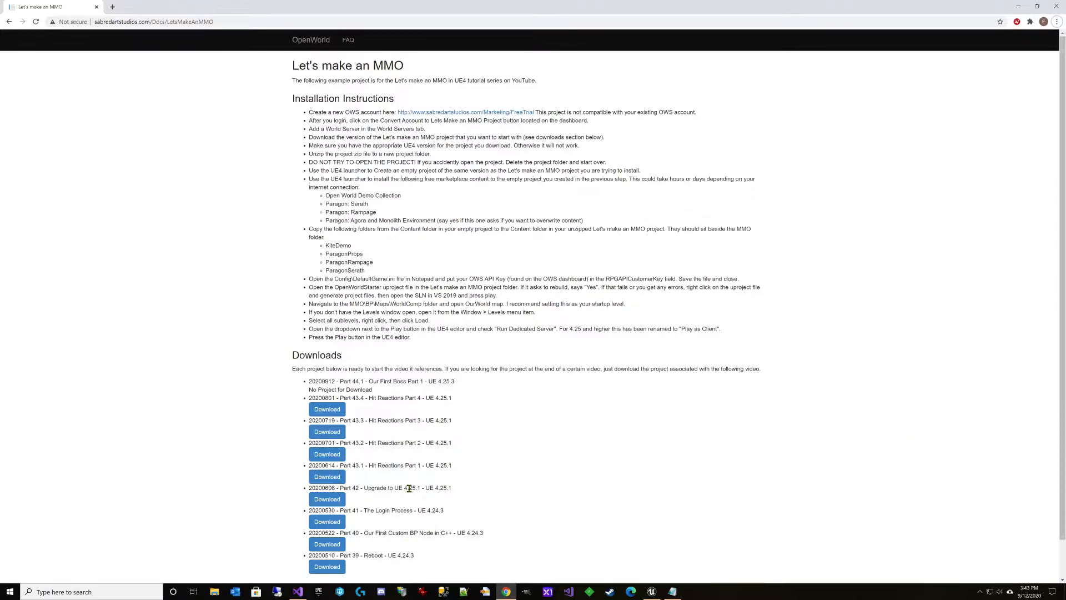
{"action": "mouse_move", "coordinate": [473, 412]}
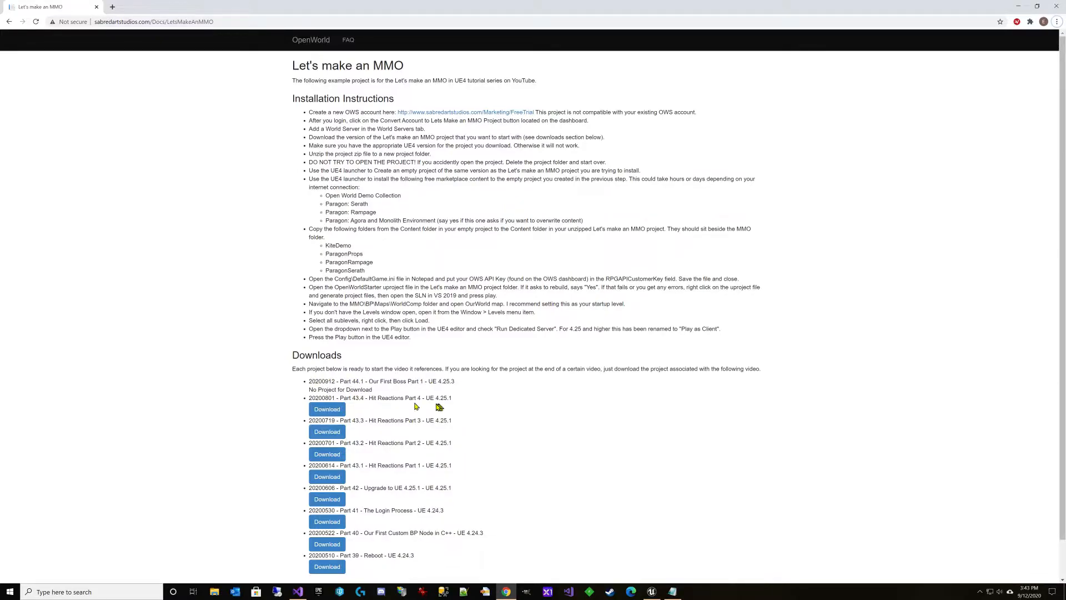
{"action": "mouse_move", "coordinate": [436, 406]}
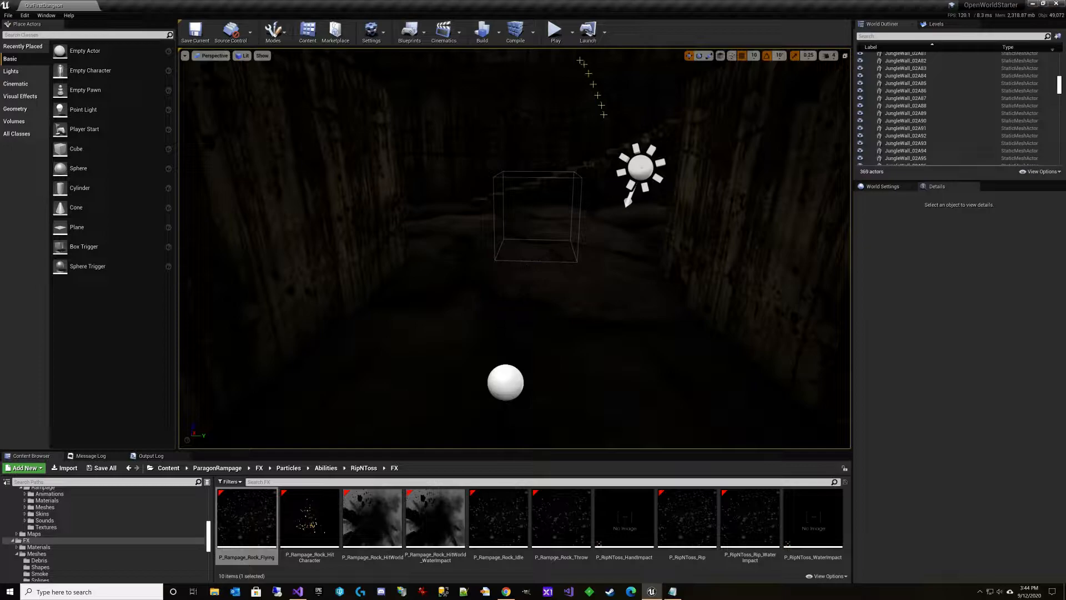
Step: Select the empty actor in the dungeon corridor and right-click in the viewport
{"action": "left_click", "coordinate": [566, 32]}
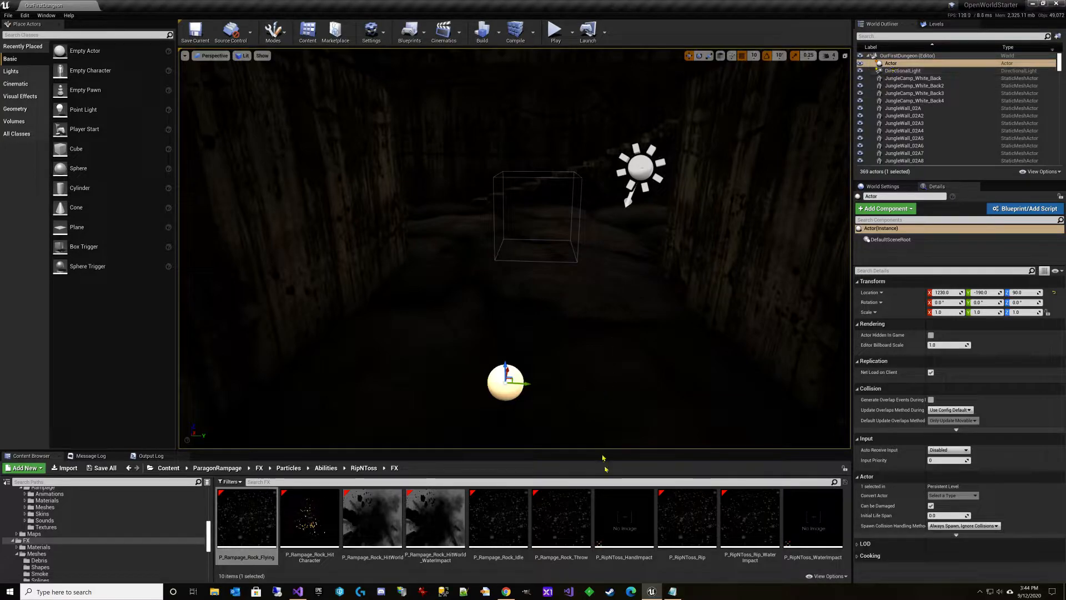
{"action": "right_click", "coordinate": [872, 292]}
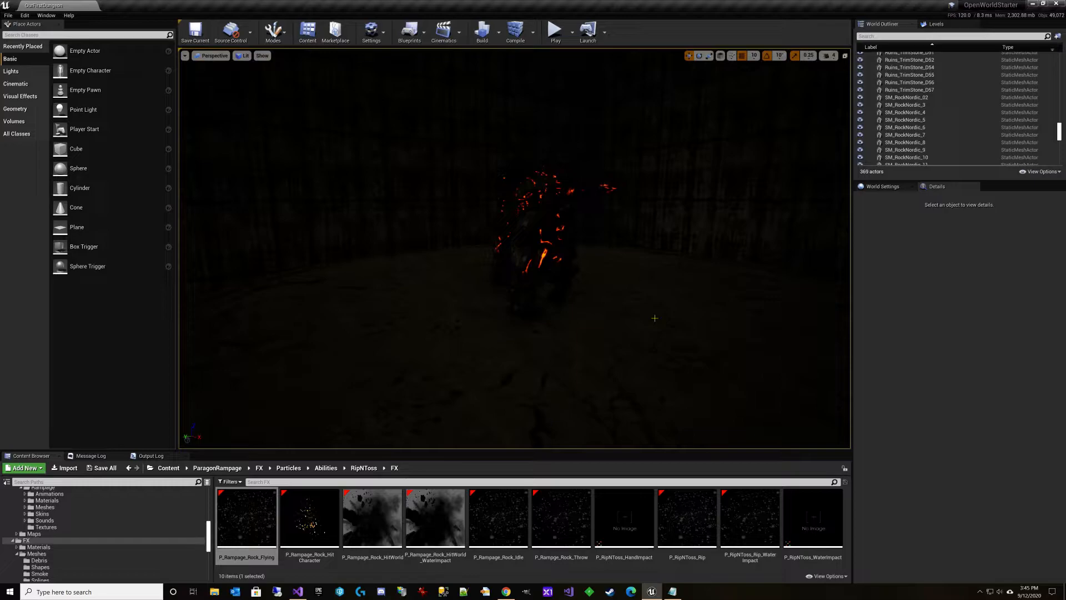
{"action": "mouse_move", "coordinate": [579, 237]}
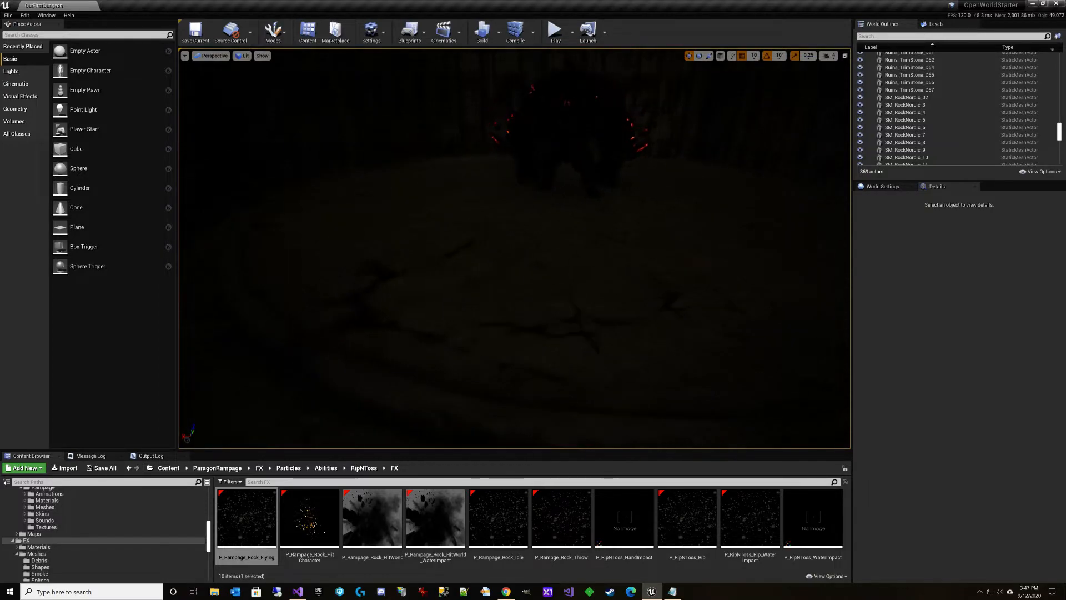
Step: Launch a play-in-editor session of the dungeon level
{"action": "left_click", "coordinate": [556, 30]}
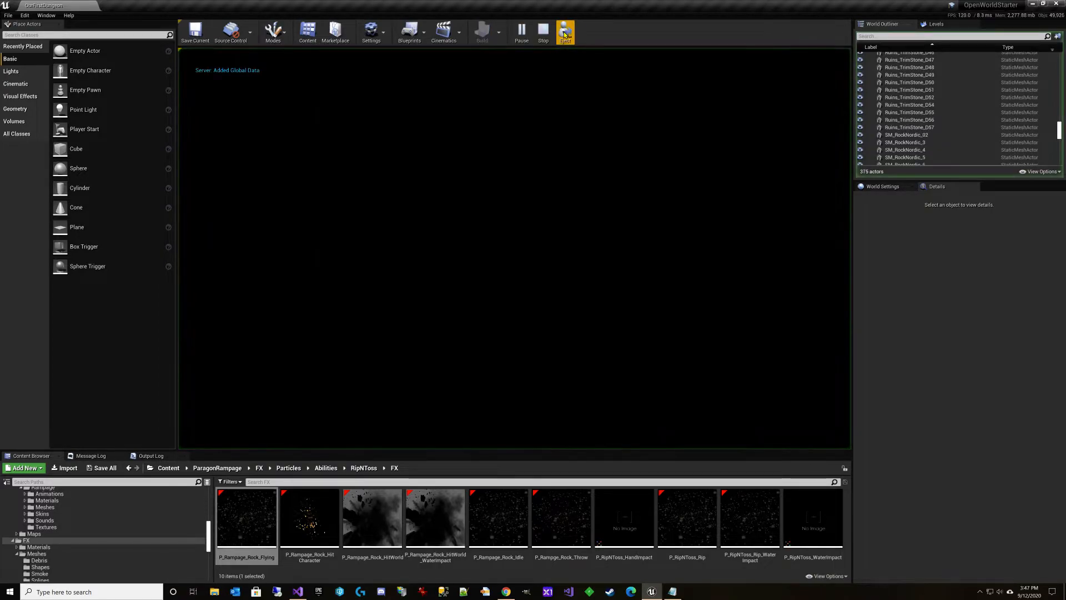
{"action": "left_click", "coordinate": [565, 32]}
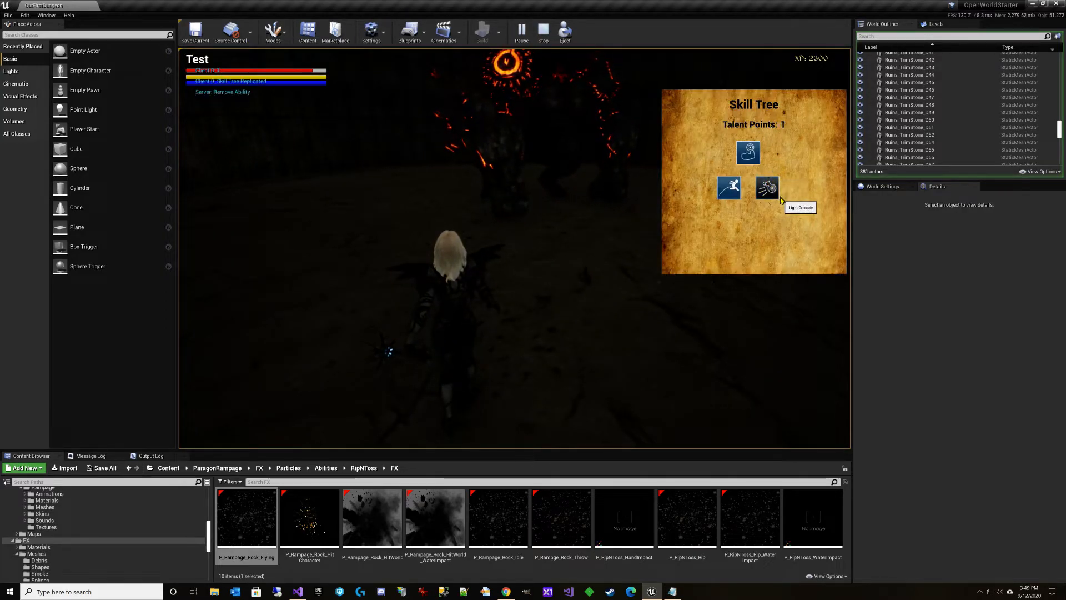
Step: Unlock Light Grenade in the skill tree with the last talent point
{"action": "left_click", "coordinate": [767, 188]}
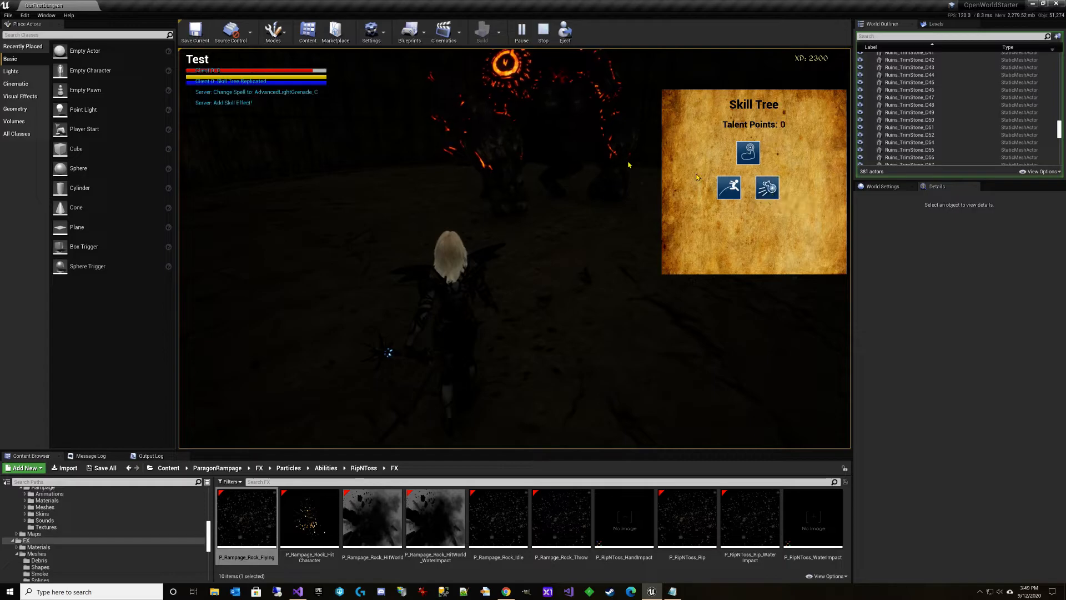